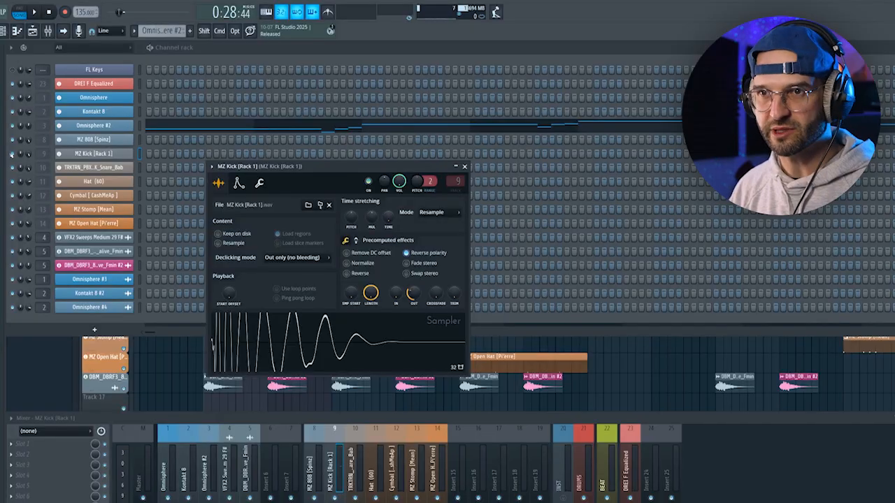
Bring up the MZ 808 [Spinz] channel's volume envelope settings from the Channel Rack.
{"action": "left_click", "coordinate": [94, 140]}
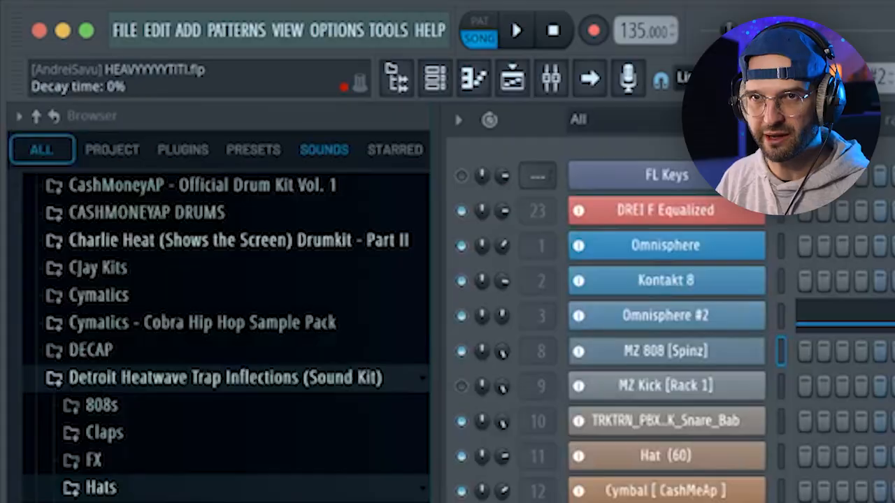
{"action": "left_click", "coordinate": [666, 350]}
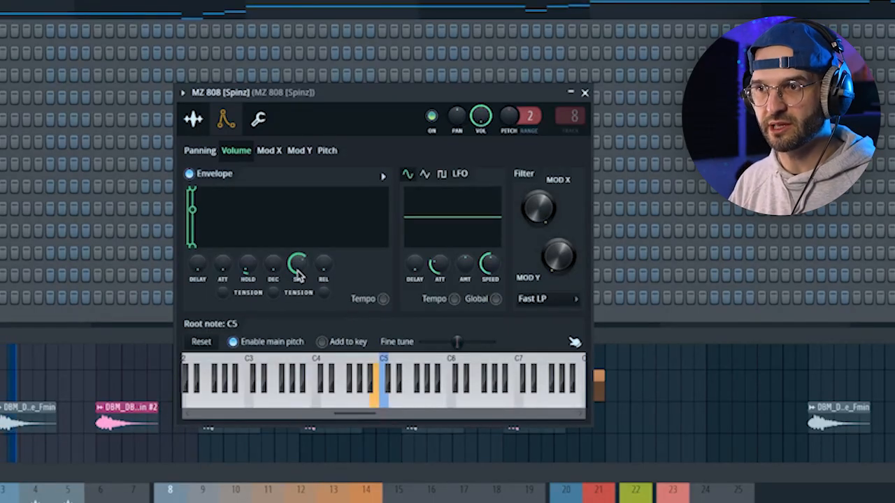
Shorten the 808 volume envelope's decay for a punchy kick-like attack and lower tail.
{"action": "left_click_drag", "start_coordinate": [299, 268], "coordinate": [299, 255]}
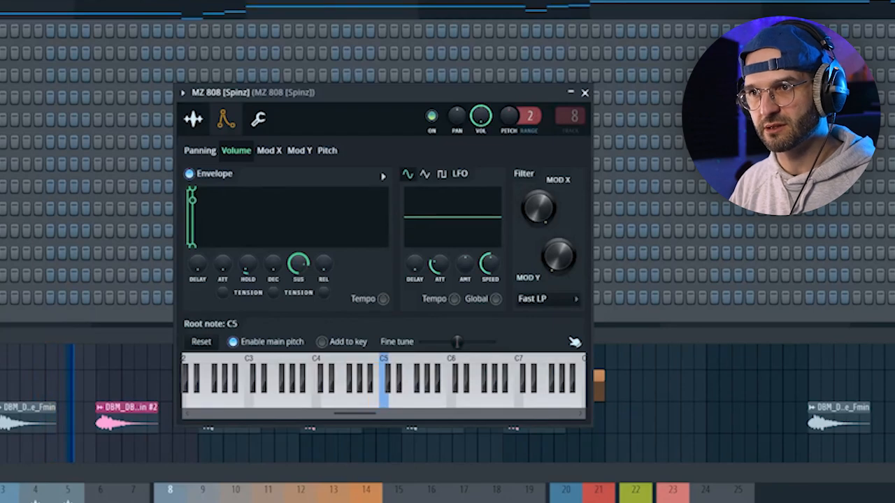
{"action": "left_click", "coordinate": [391, 389]}
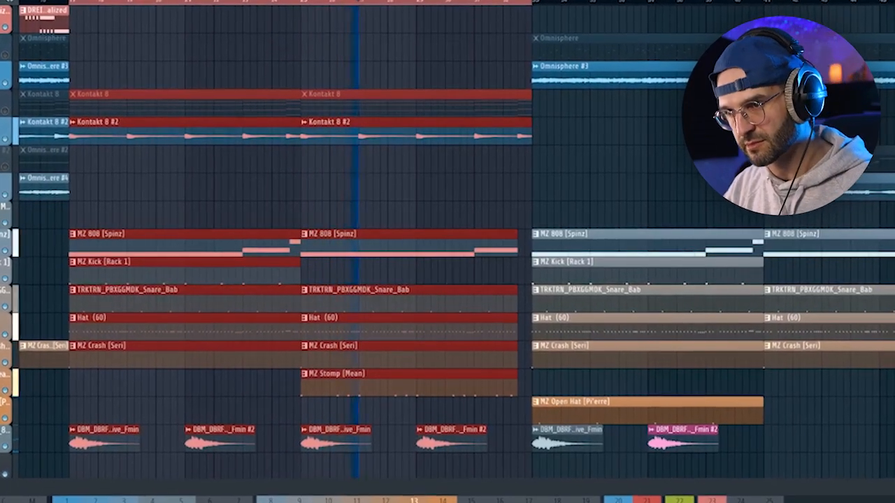
Scroll through the Playlist to review the 808, kick, snare, hat and crash arrangement.
{"action": "scroll", "scroll_direction": "up", "scroll_amount": 3}
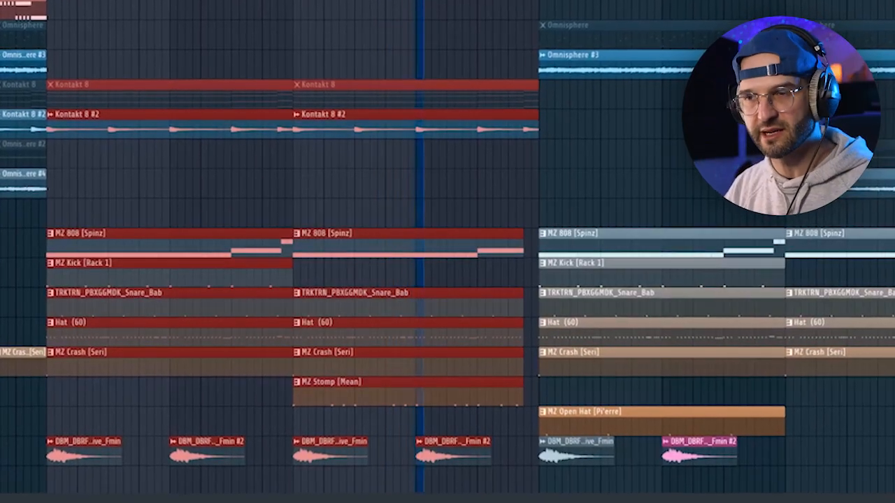
{"action": "scroll", "scroll_direction": "up", "scroll_amount": 3}
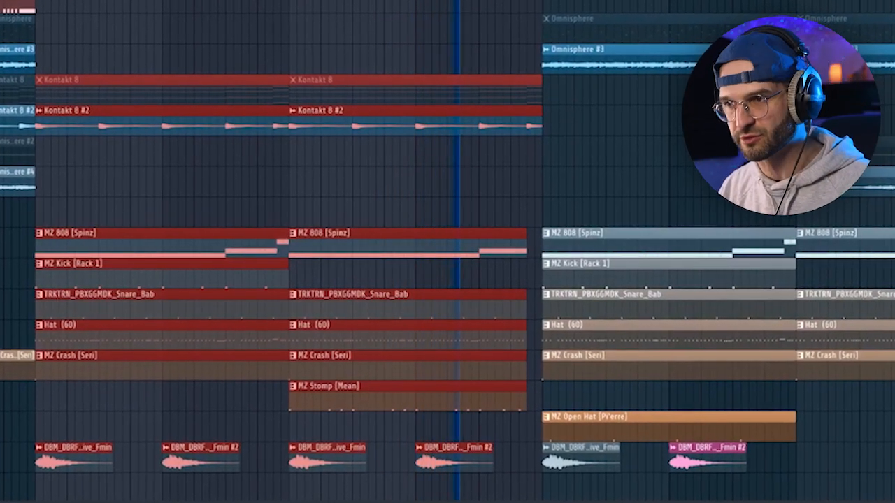